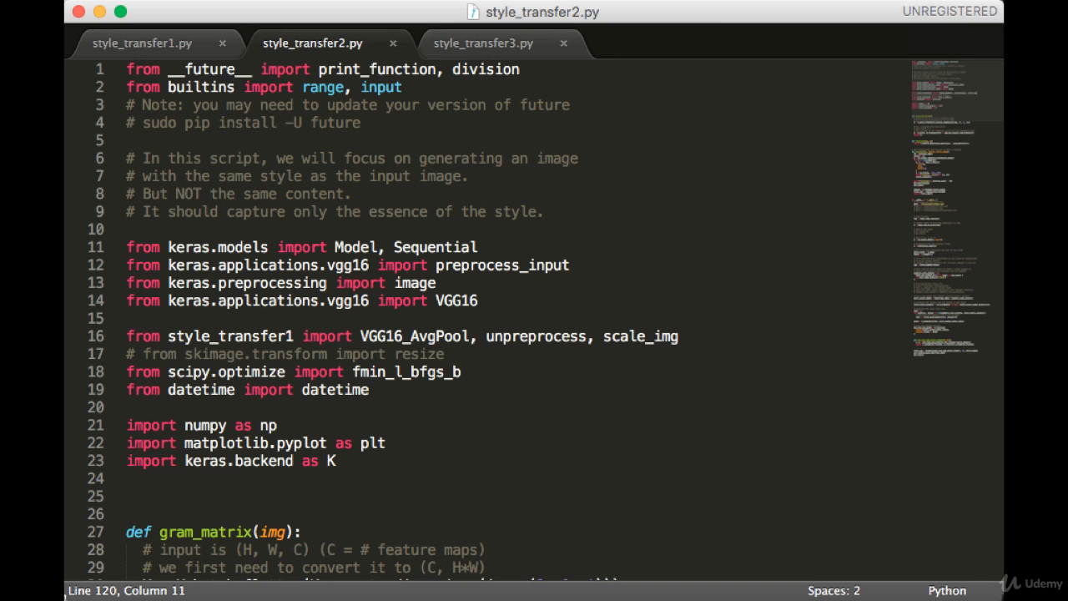
mouse_move(474, 439)
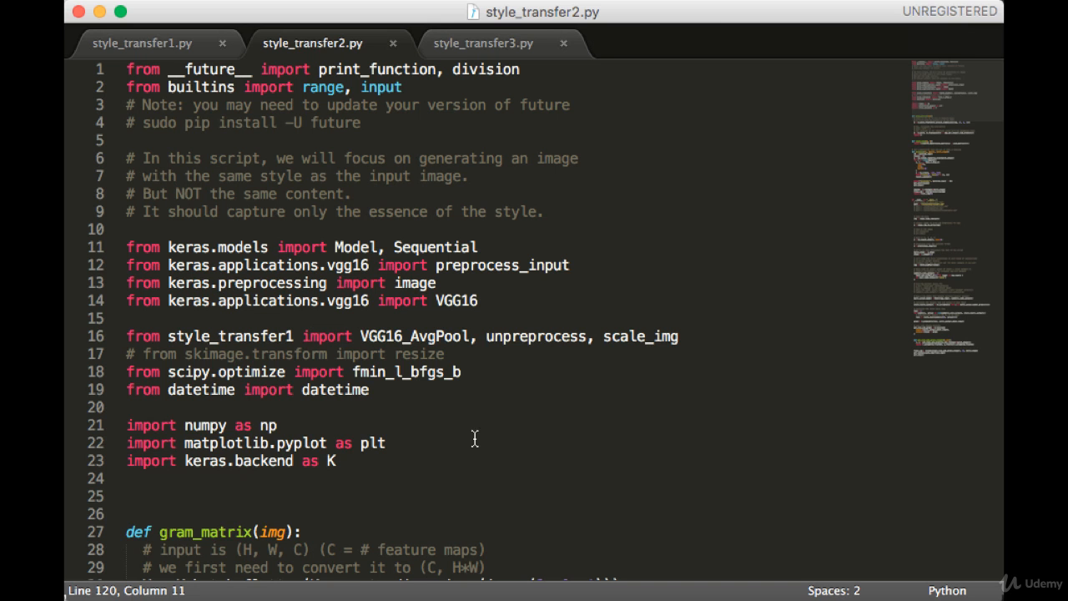
scroll("down", 3)
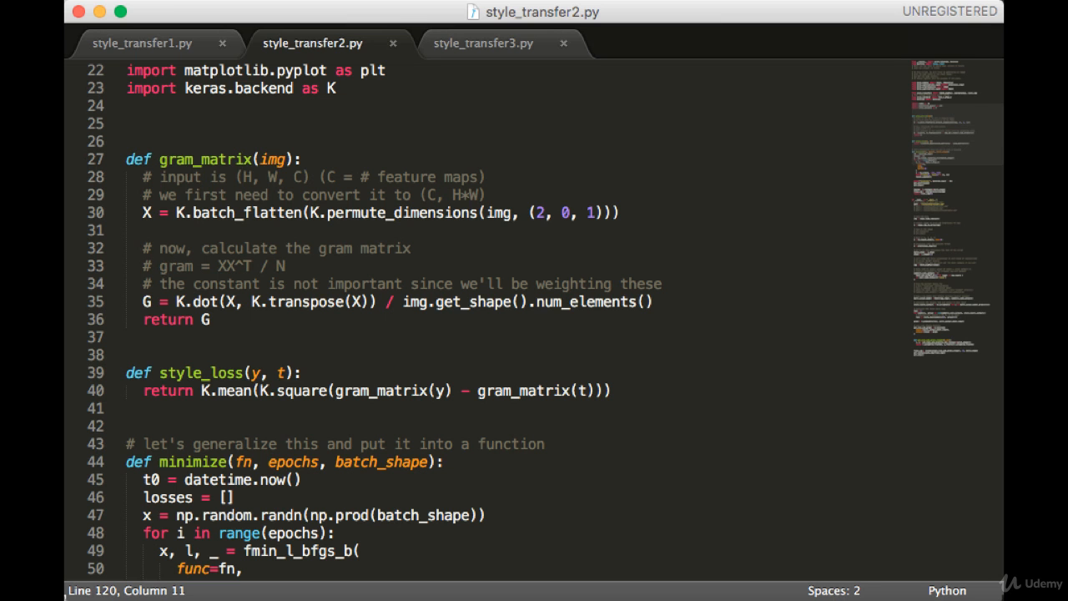
scroll("down", 3)
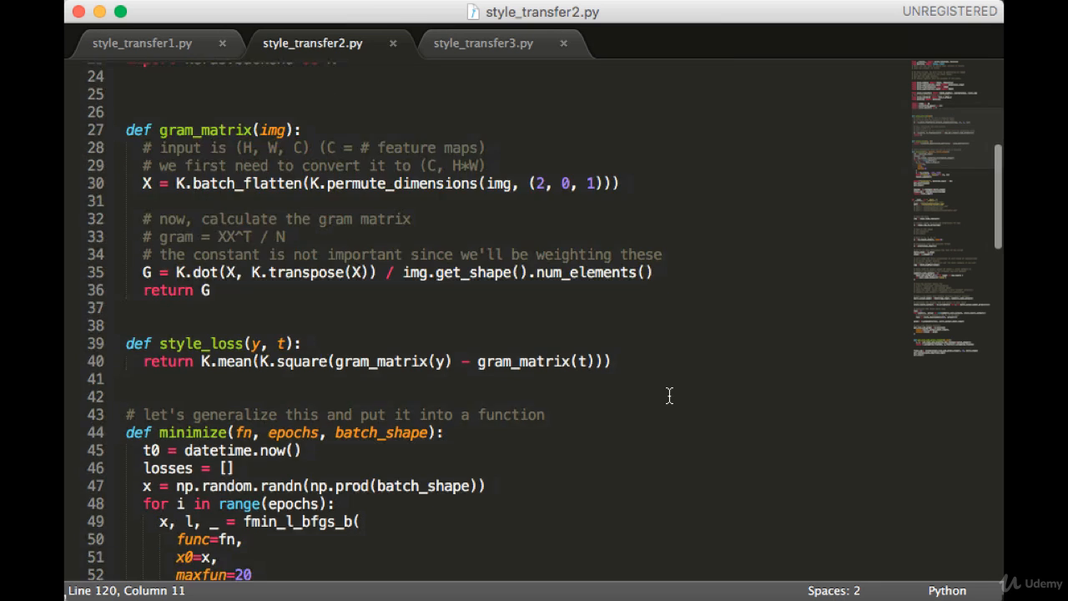
scroll("down", 3)
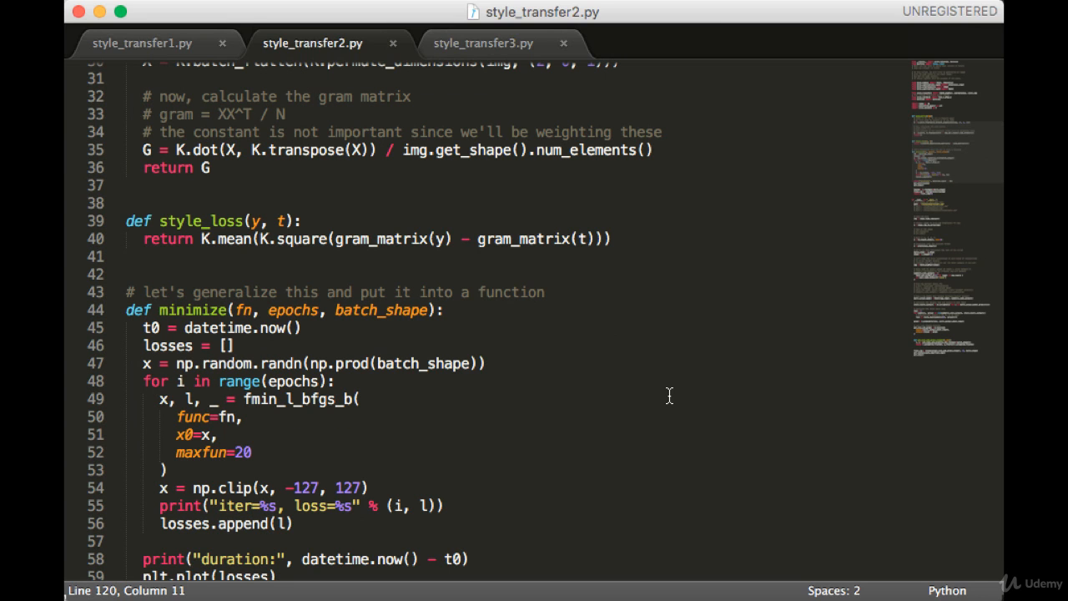
scroll("down", 3)
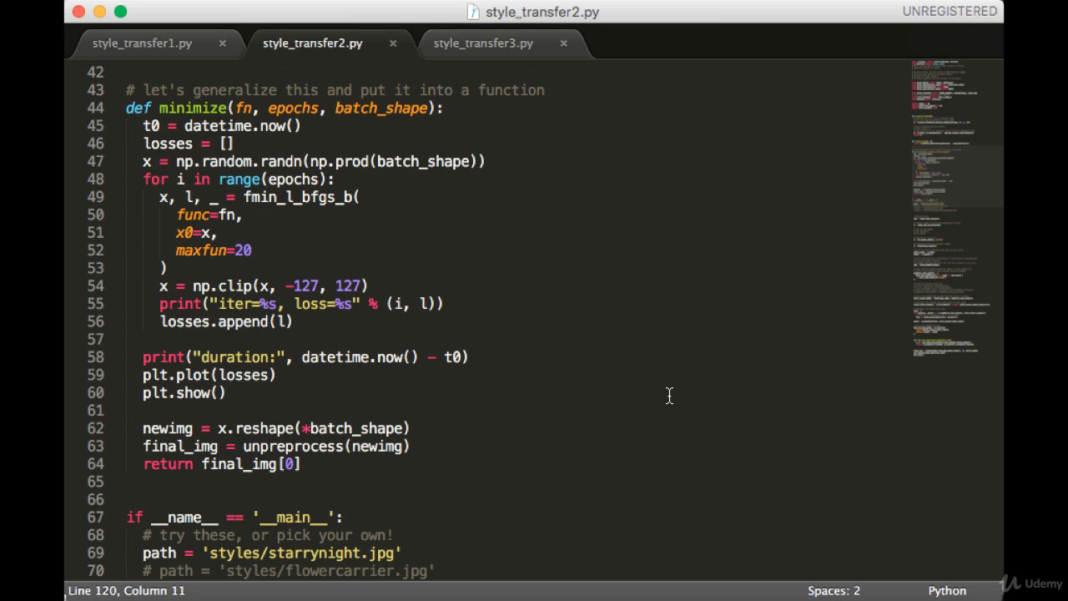
scroll("down", 3)
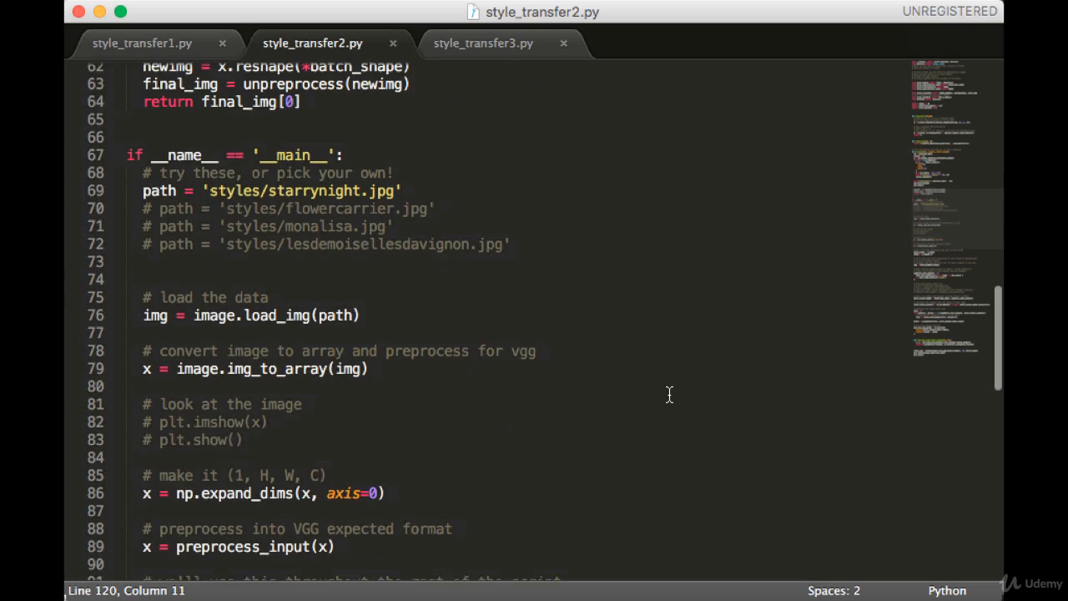
scroll("down", 3)
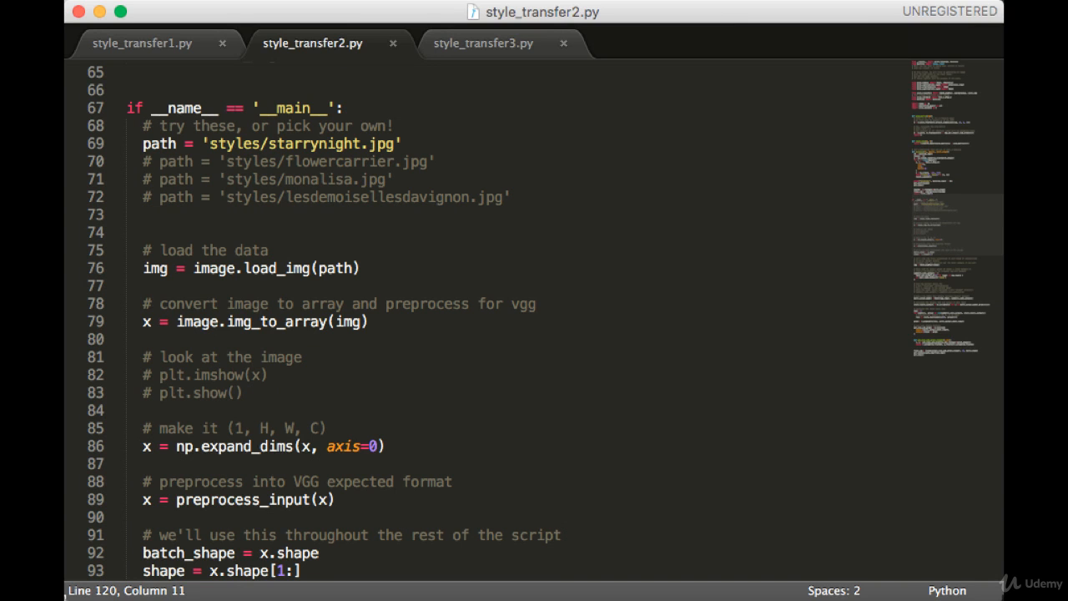
scroll("down", 3)
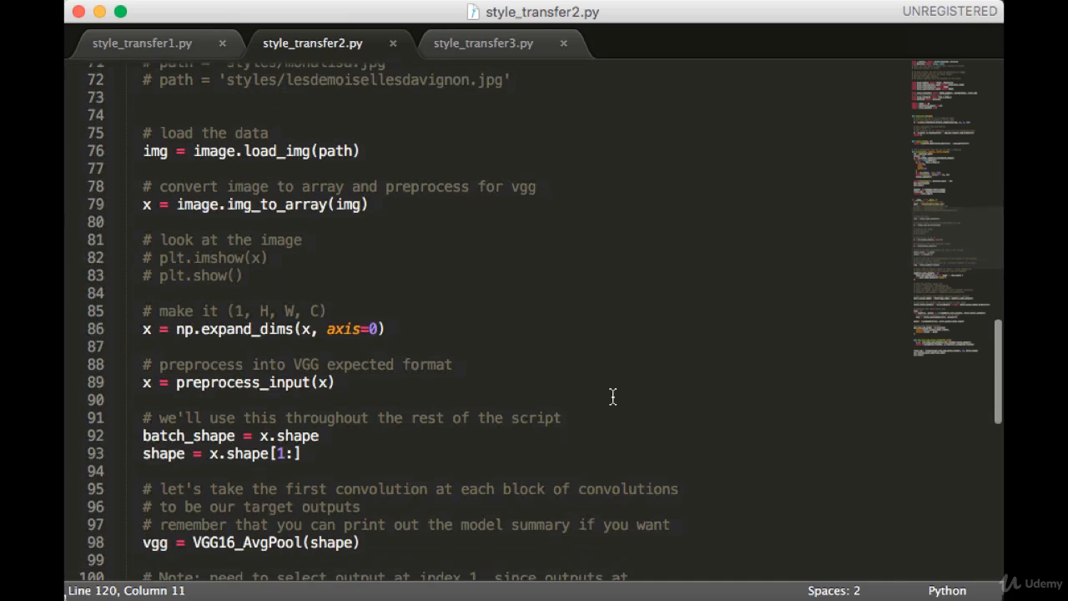
scroll("down", 3)
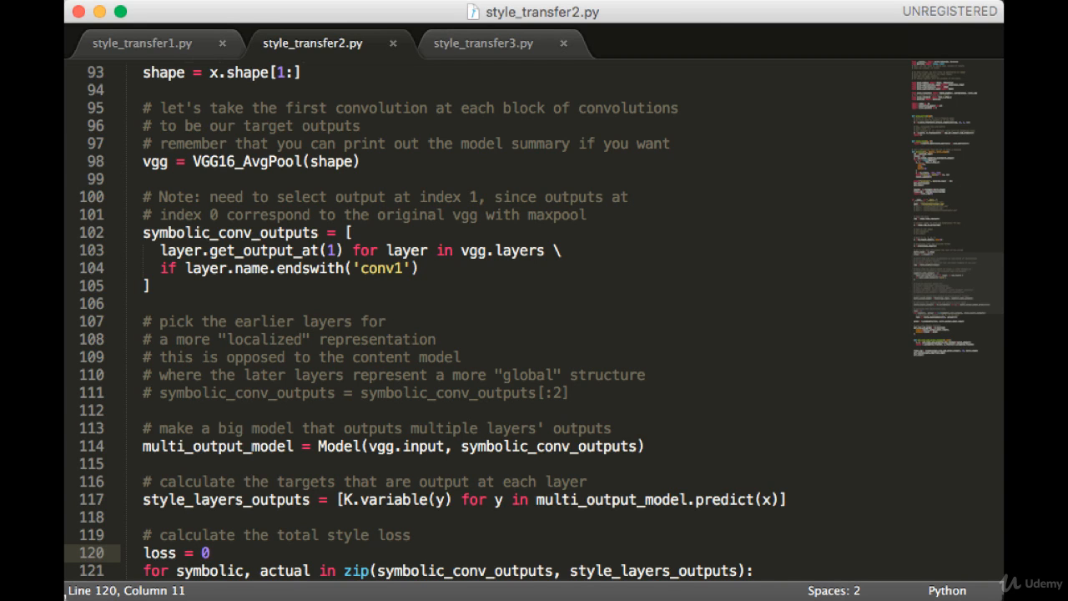
mouse_move(756, 405)
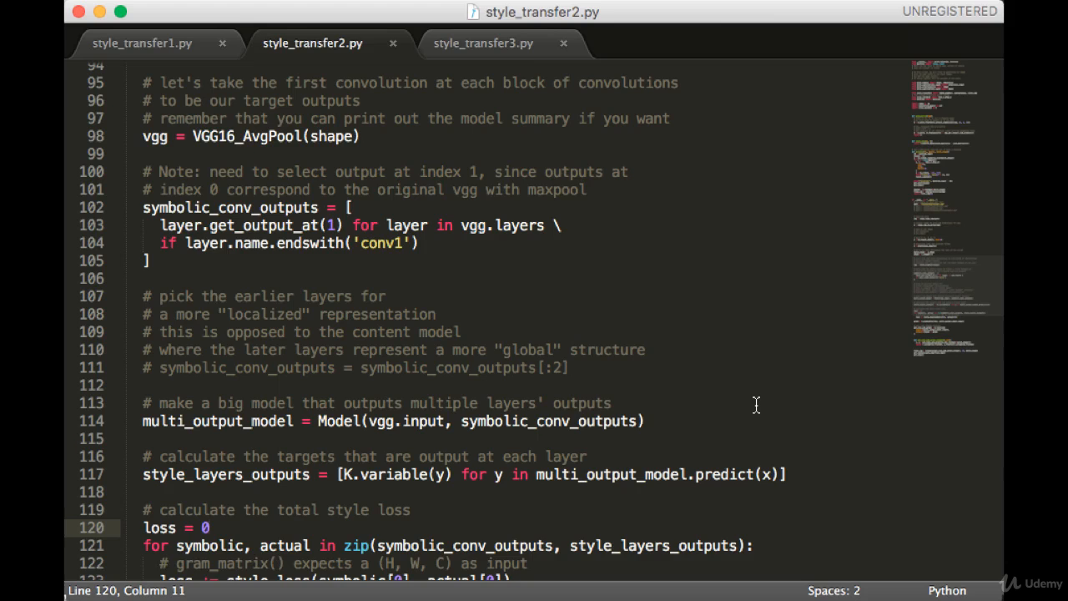
scroll("down", 3)
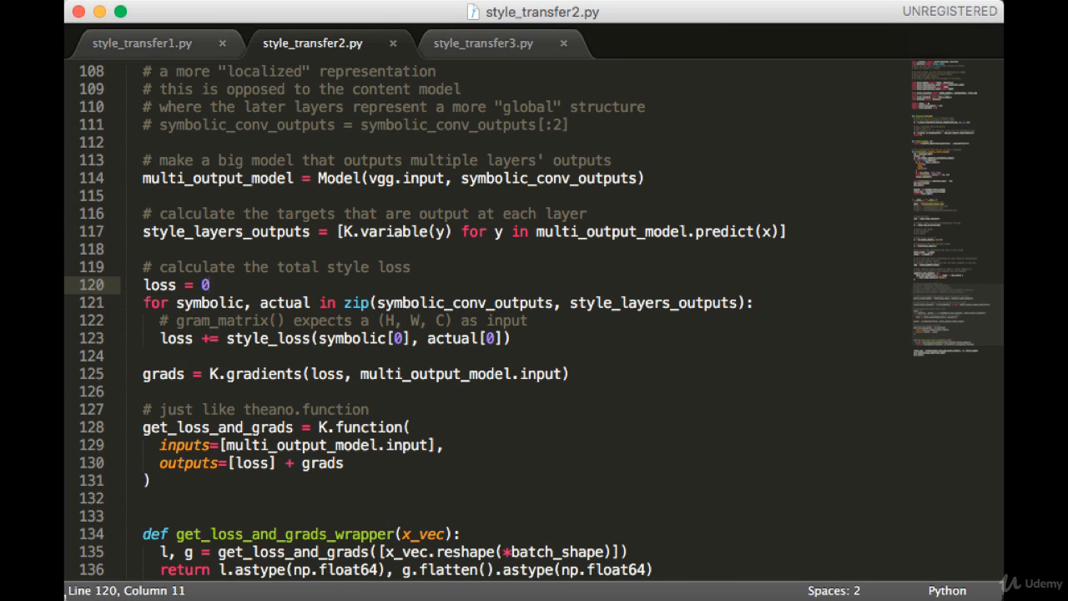
mouse_move(746, 467)
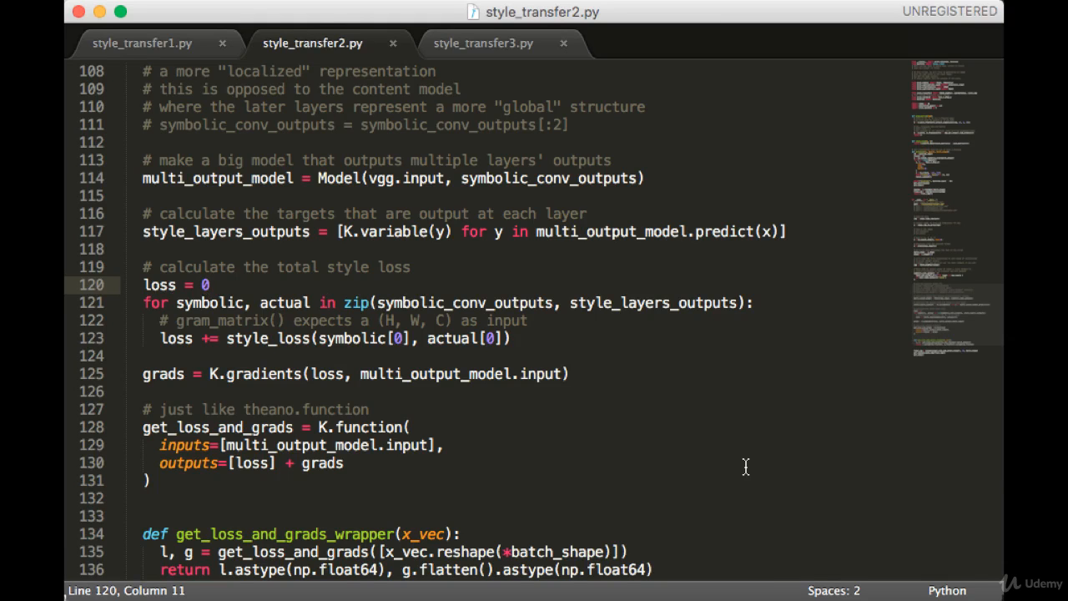
left_click(209, 285)
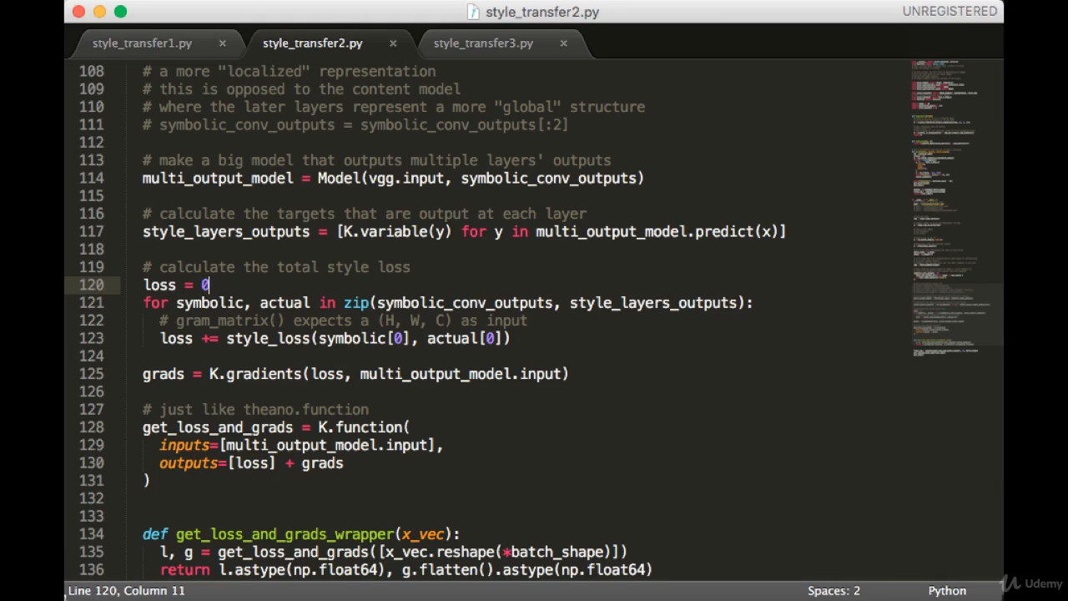
scroll("down", 3)
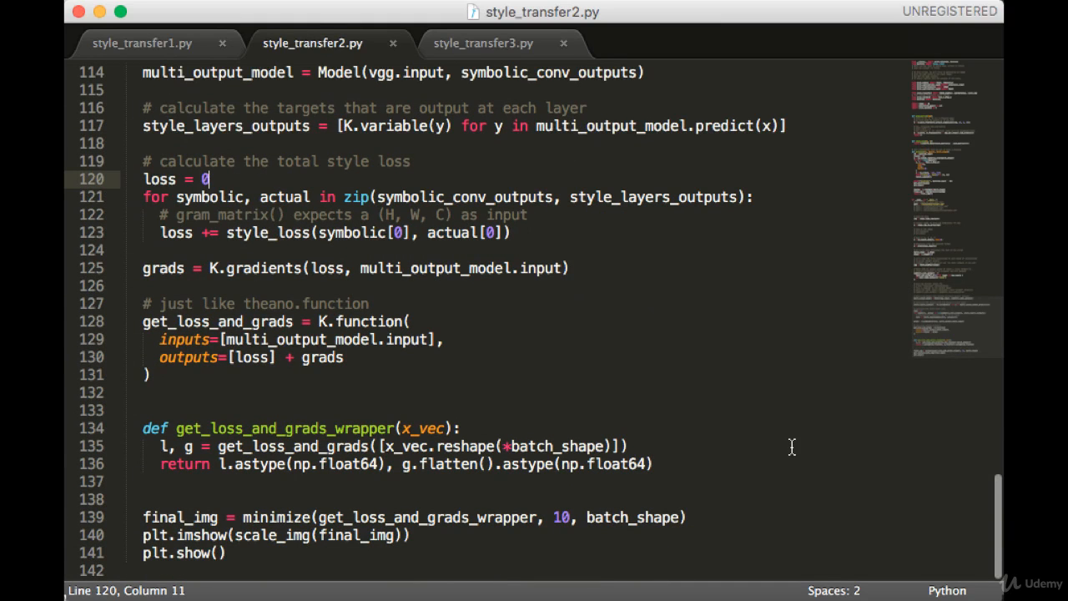